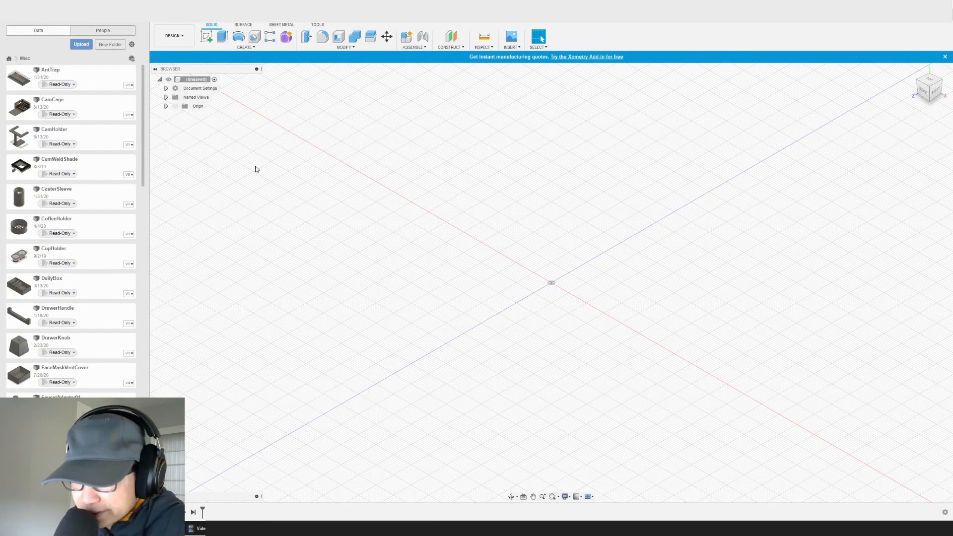
pyautogui.moveTo(184, 187)
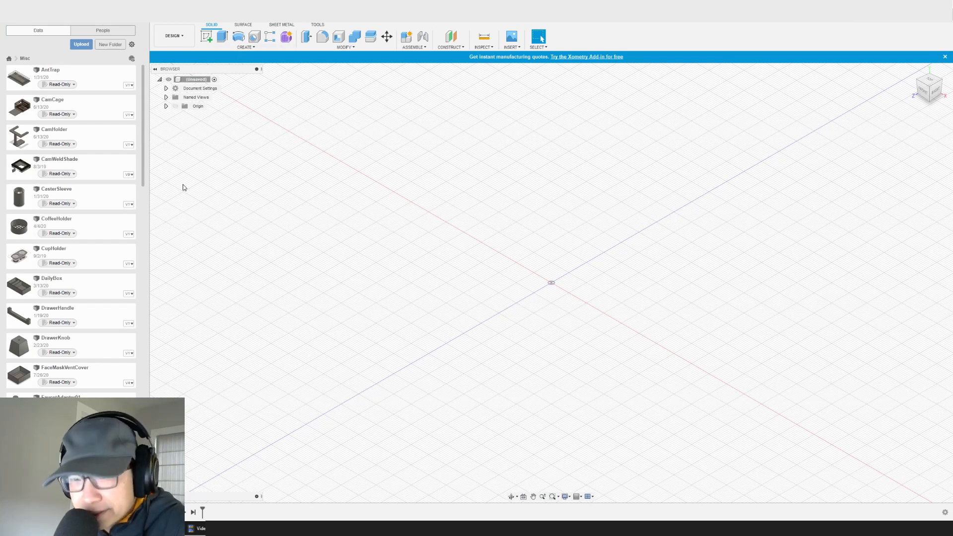
pyautogui.moveTo(394, 226)
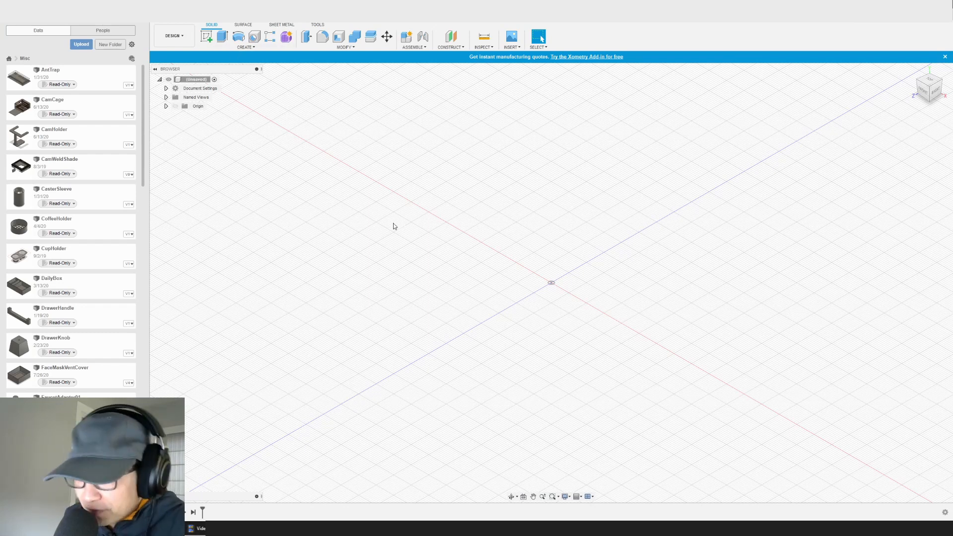
pyautogui.moveTo(415, 252)
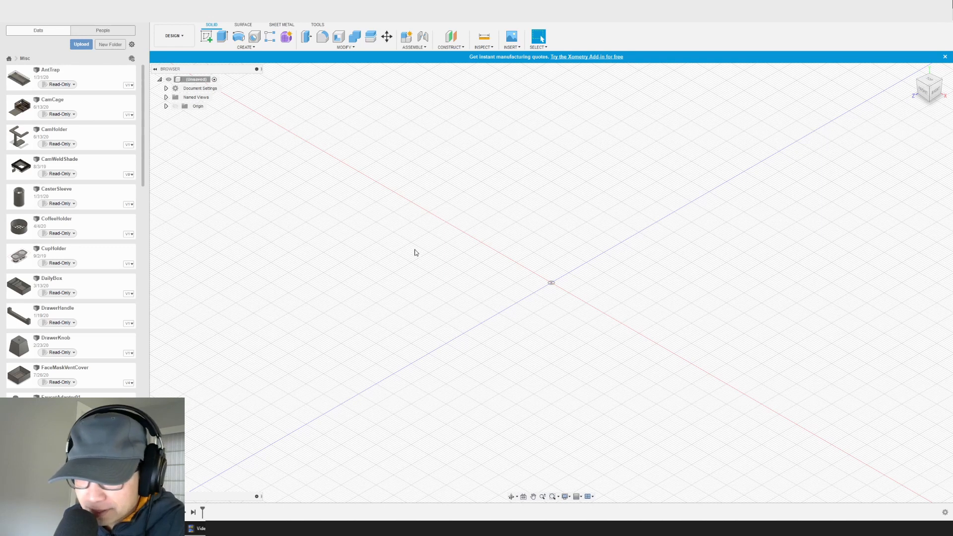
pyautogui.moveTo(400, 259)
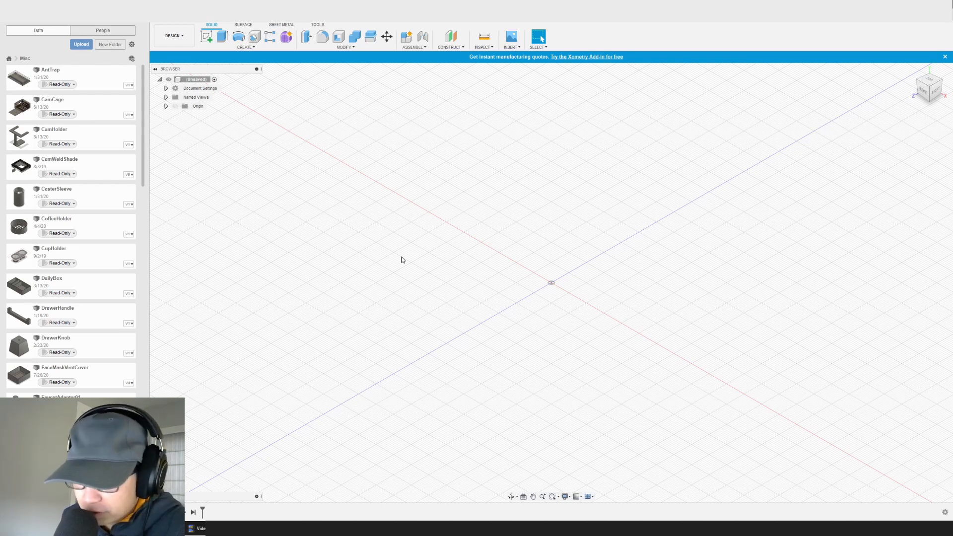
pyautogui.moveTo(467, 420)
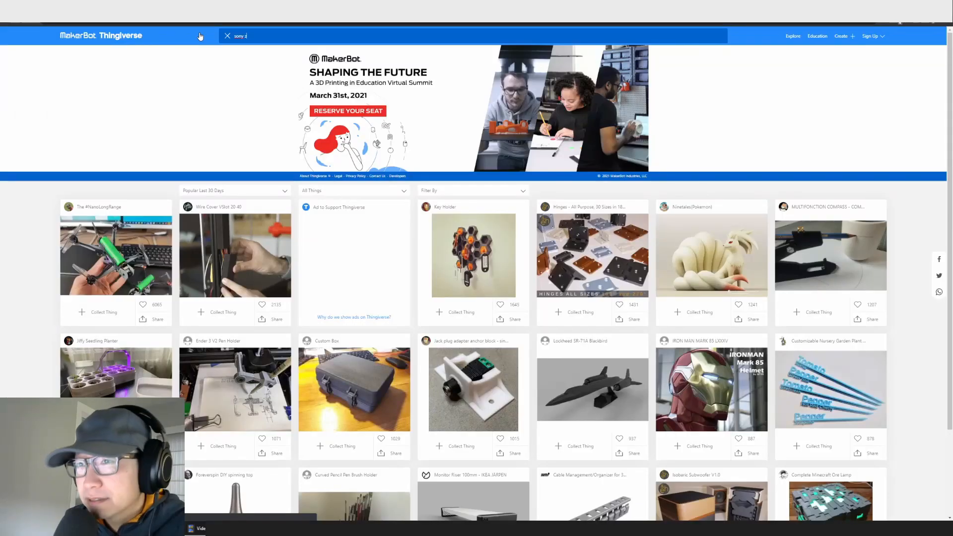
# Run a Thingiverse search for an existing camera model as reference.
pyautogui.press('Return')
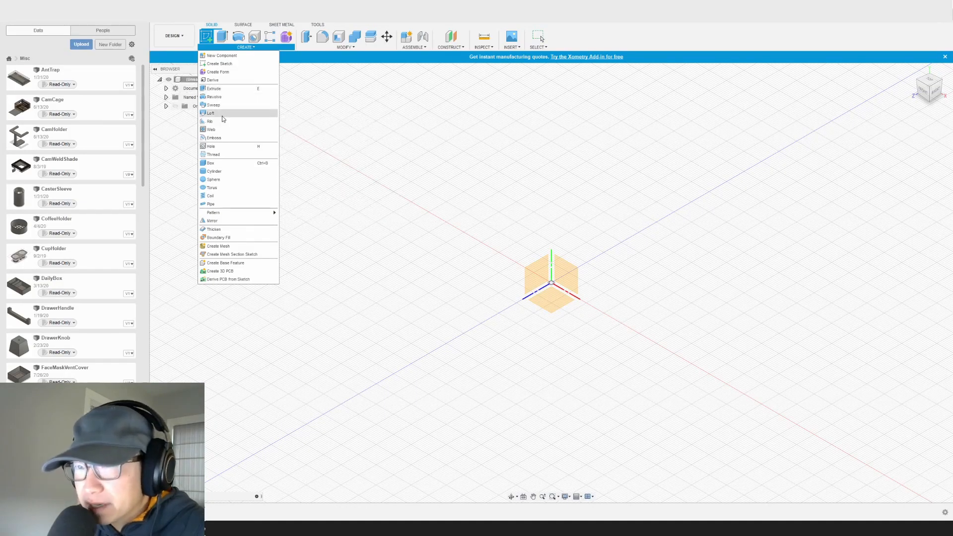
# Block out the camera as box bodies, move the plate's face 43 mm, and start a -10 mm cut.
pyautogui.click(210, 163)
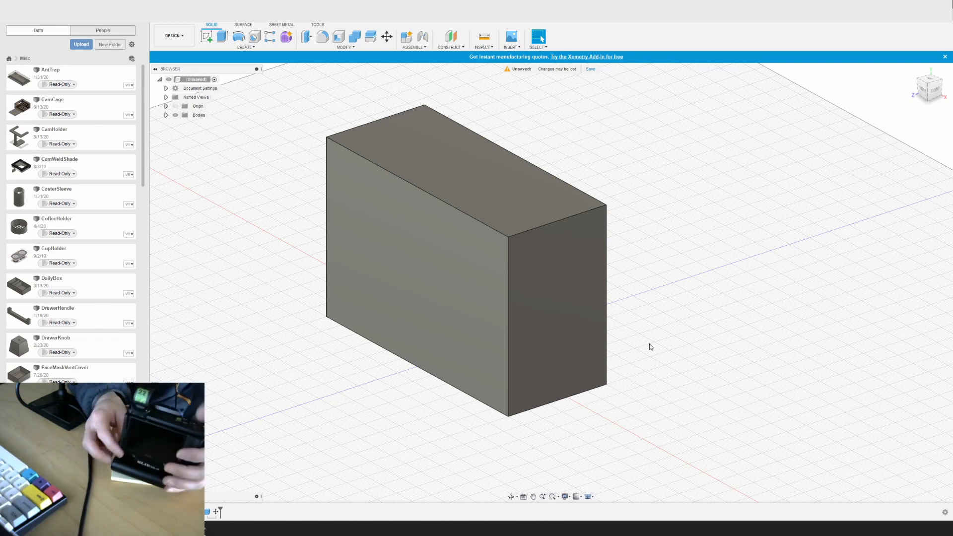
pyautogui.click(386, 37)
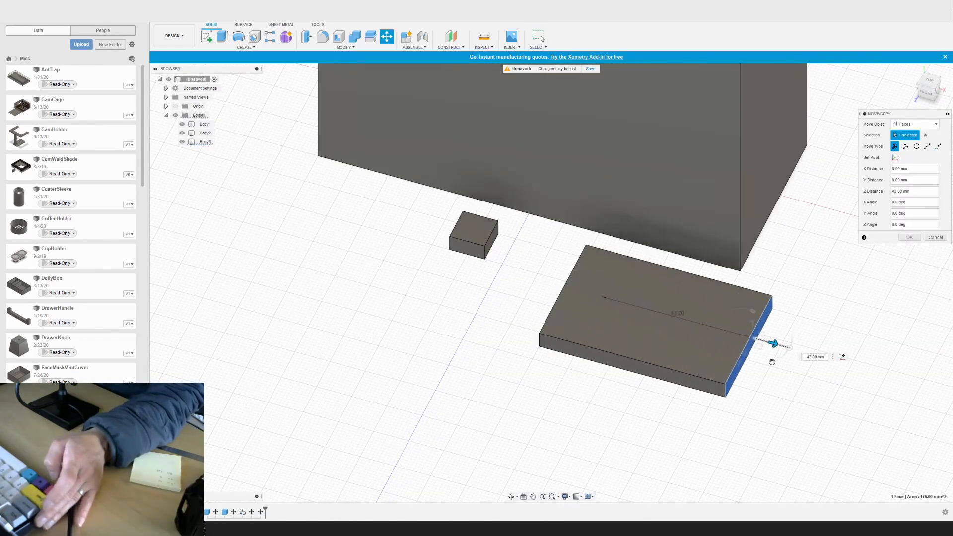
pyautogui.click(909, 237)
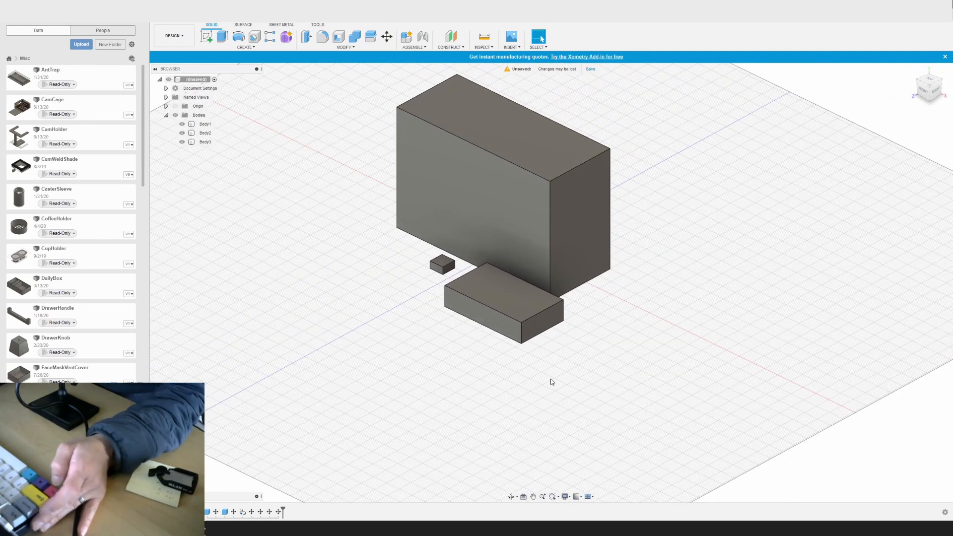
pyautogui.click(208, 37)
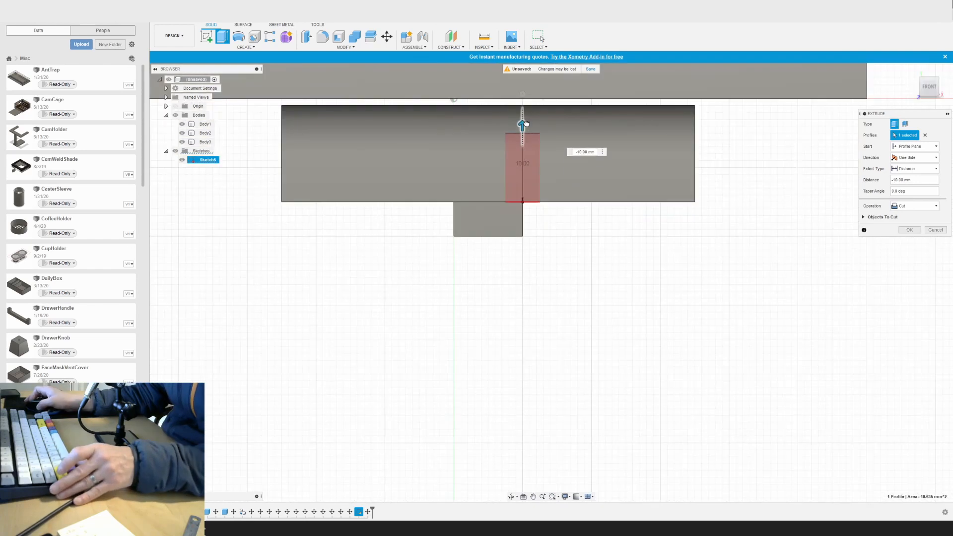
# Apply the 10 mm cut to the main camera block.
pyautogui.click(909, 230)
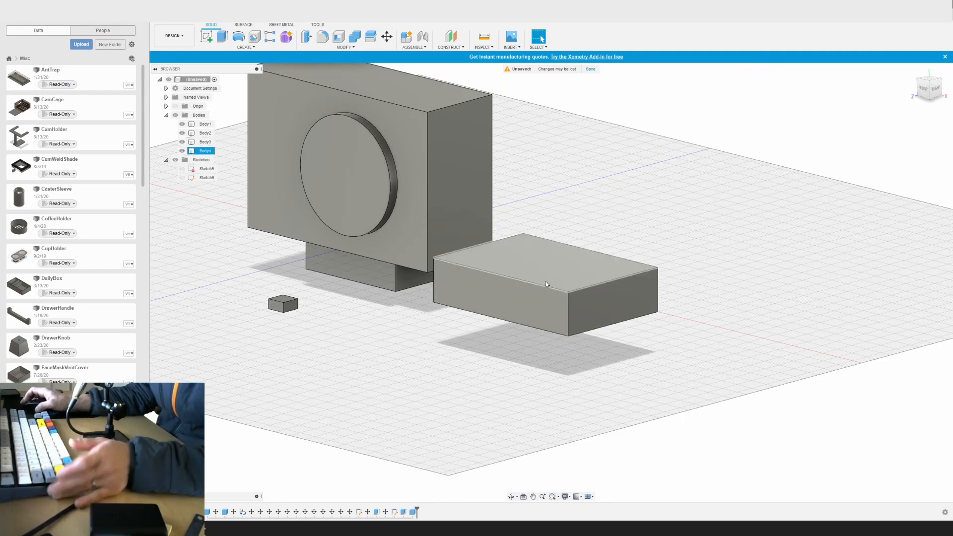
# Move Body5 10 mm along X with Move/Copy.
pyautogui.click(587, 309)
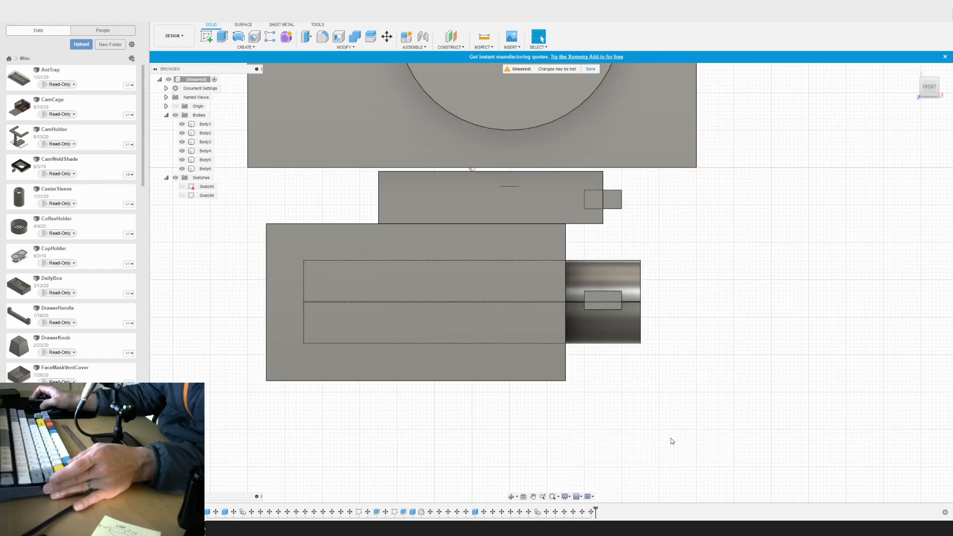
pyautogui.click(206, 159)
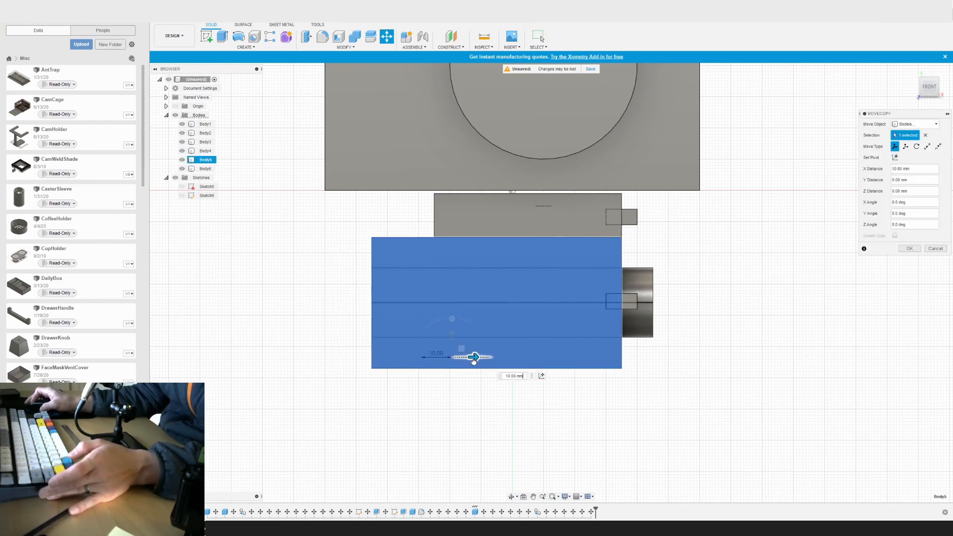
pyautogui.click(910, 249)
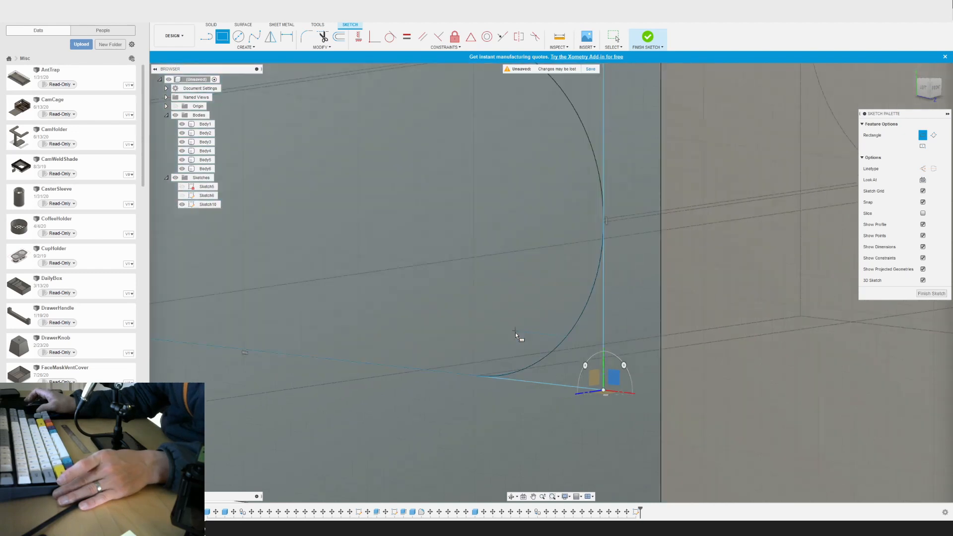
# Place the first corner of the enclosure rectangle in Sketch10.
pyautogui.click(647, 37)
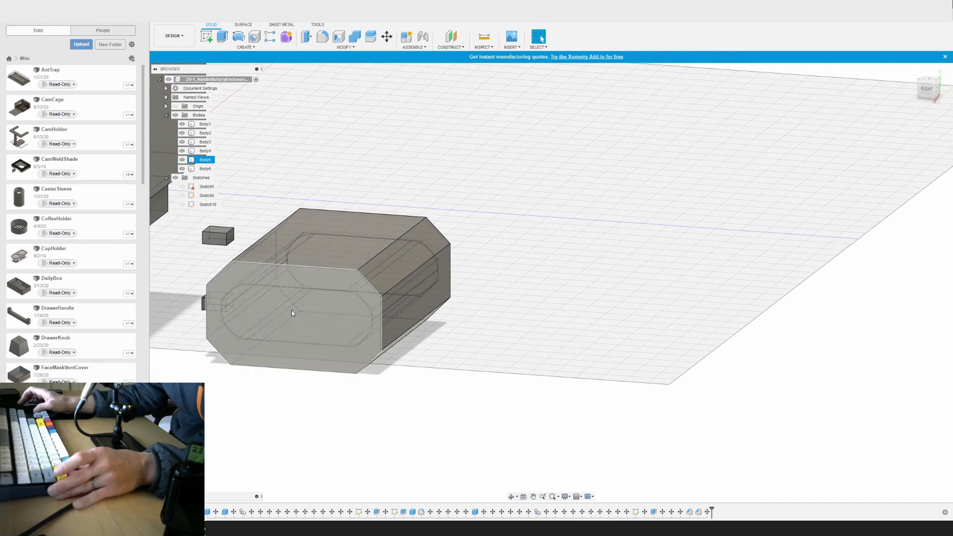
# Cut a 4 mm deep pocket into the enclosure from the Sketch11 profile.
pyautogui.click(208, 36)
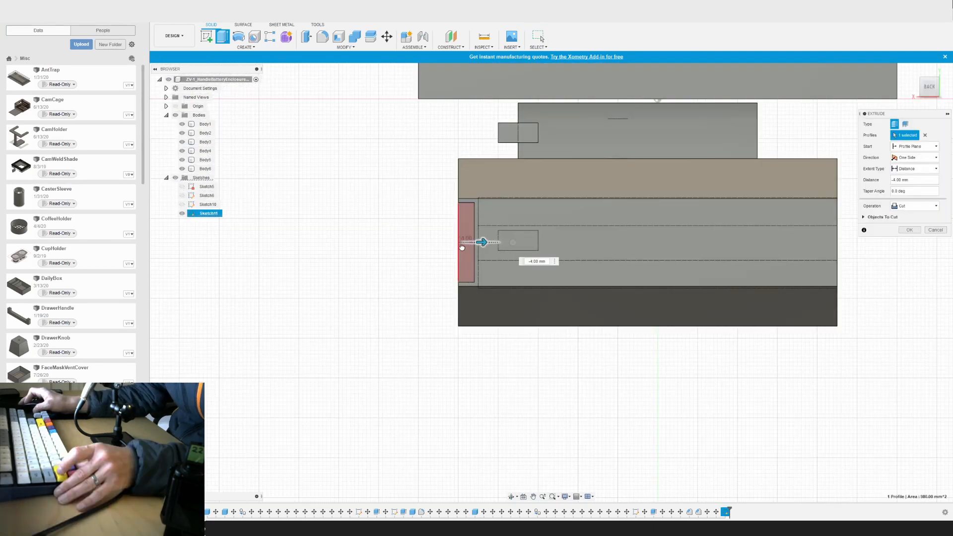
pyautogui.click(910, 230)
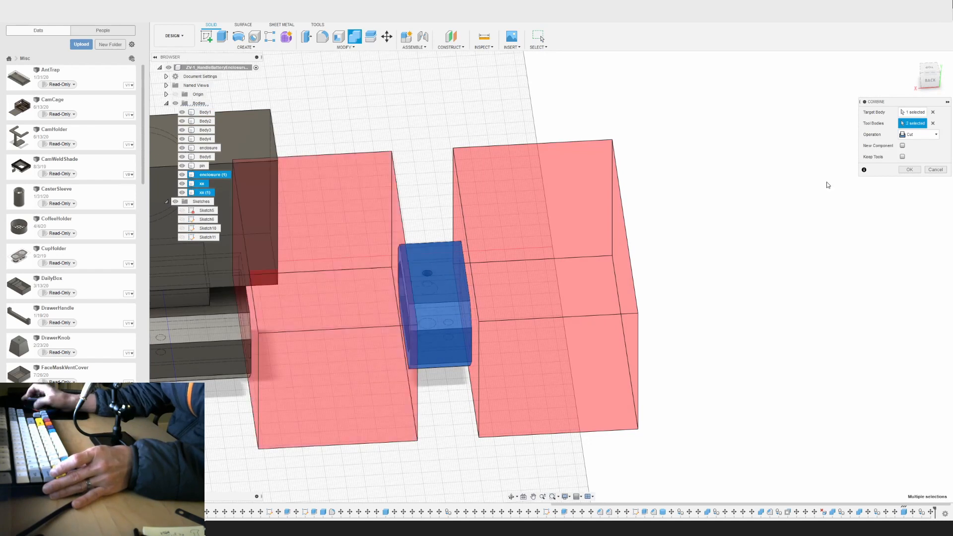
# Combine-cut the two outer blocks away to leave the short enclosure test section.
pyautogui.click(910, 170)
pyautogui.write('test')
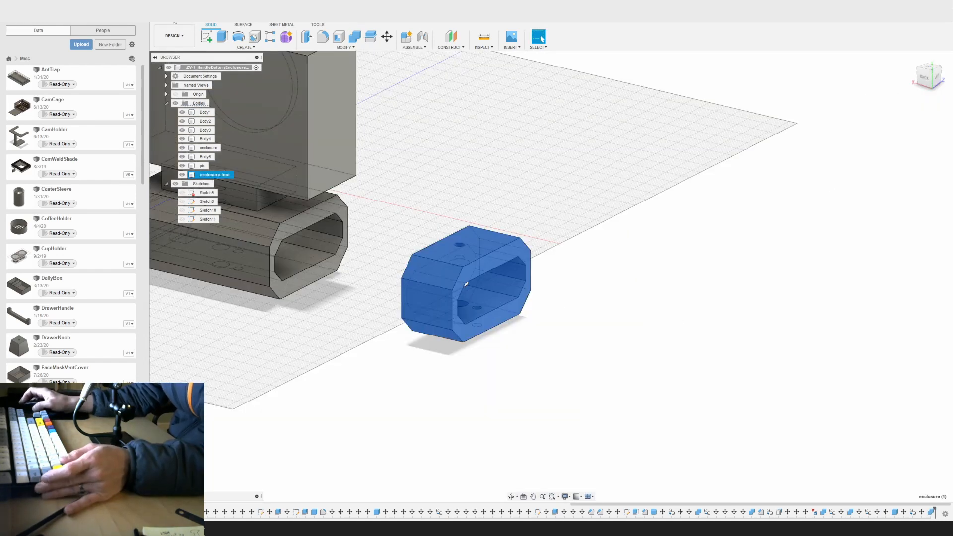
# Select the enclosure test body in the 3D Print dialog for mesh export.
pyautogui.click(536, 35)
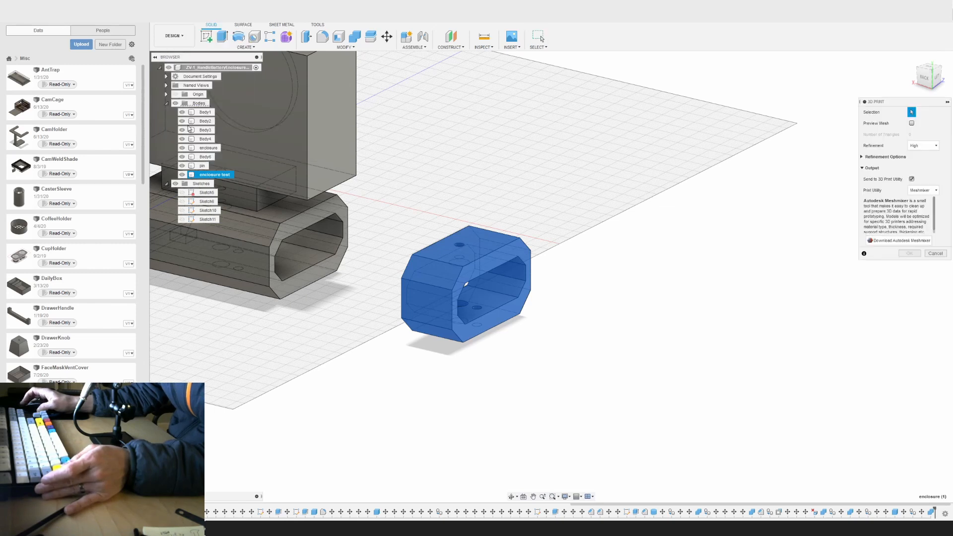
pyautogui.click(909, 253)
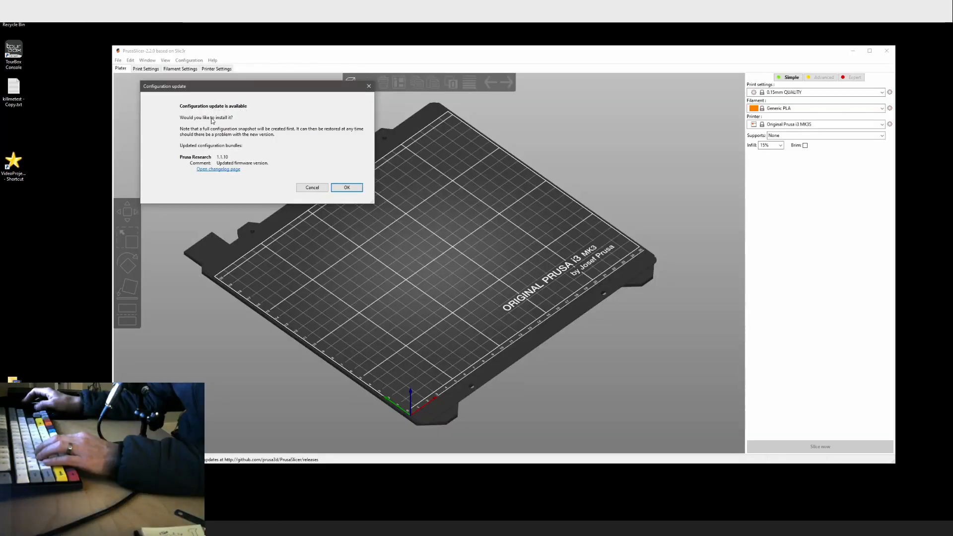
pyautogui.moveTo(348, 201)
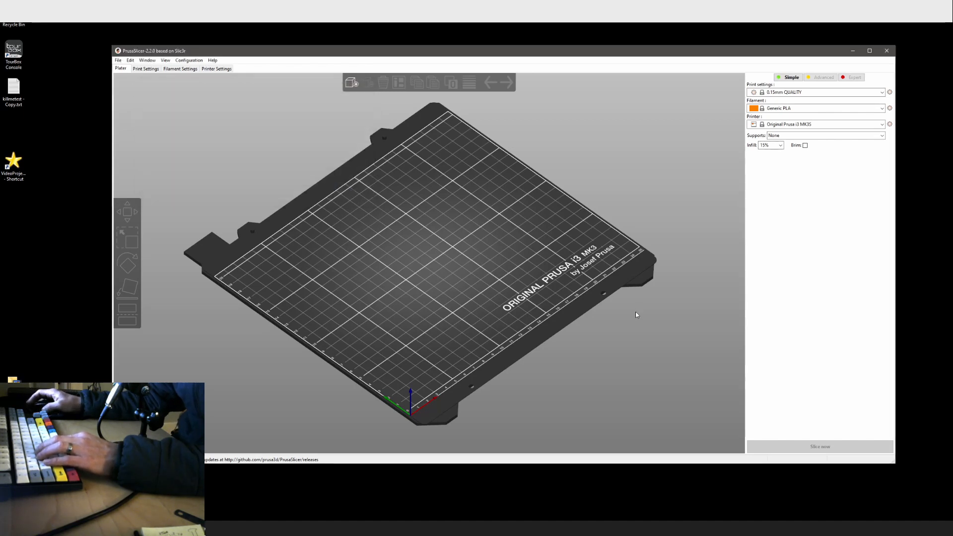
pyautogui.moveTo(253, 188)
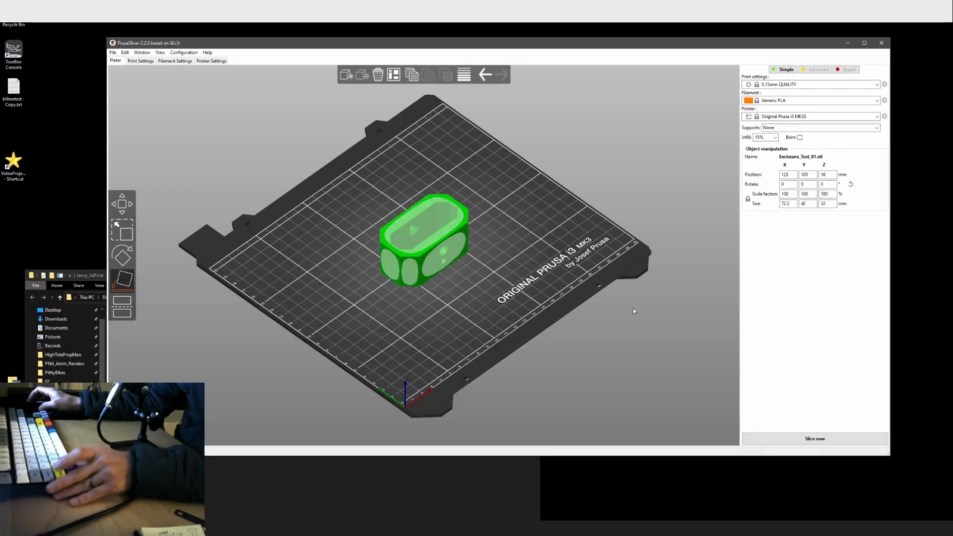
# Slice Enclosure_Test_01 with the 0.30mm DRAFT preset and export it as G-code.
pyautogui.click(877, 83)
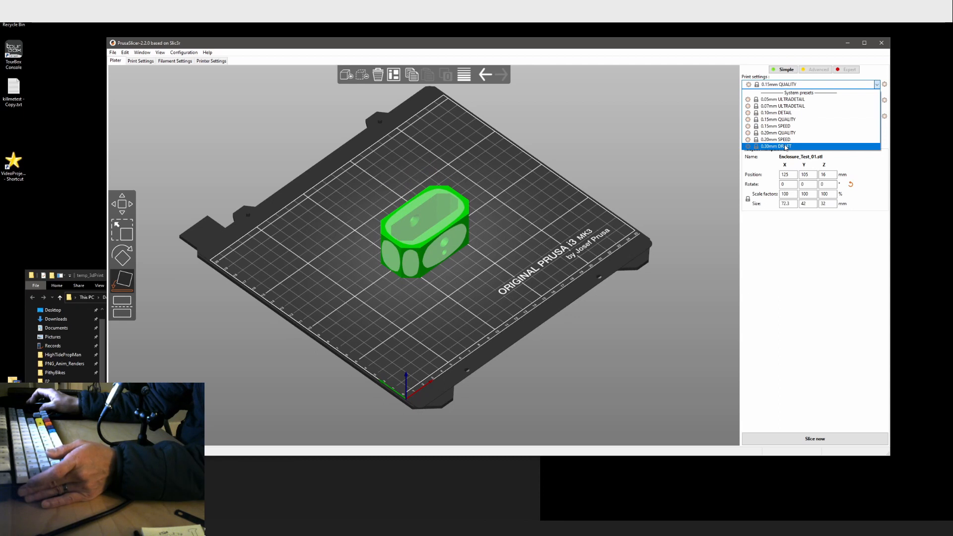
pyautogui.click(777, 146)
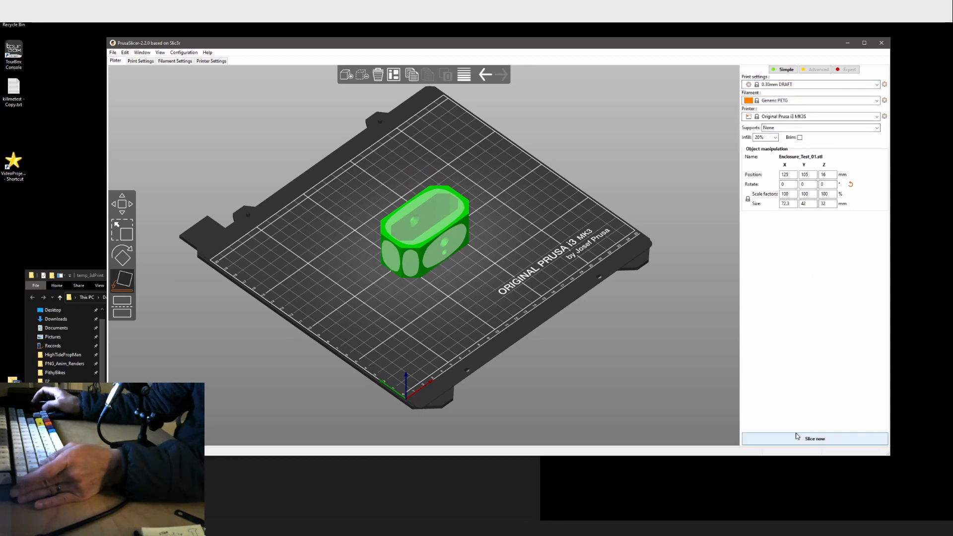
pyautogui.click(815, 438)
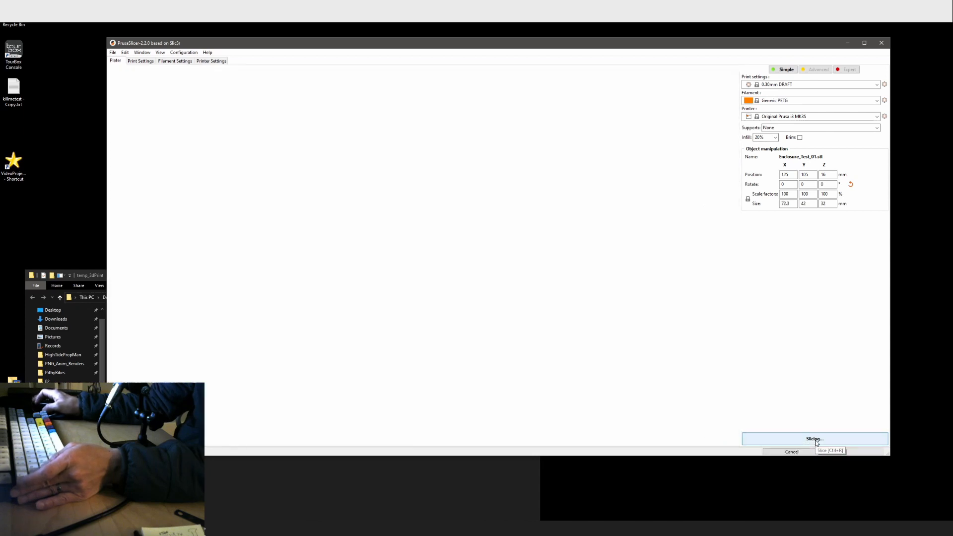
pyautogui.click(814, 439)
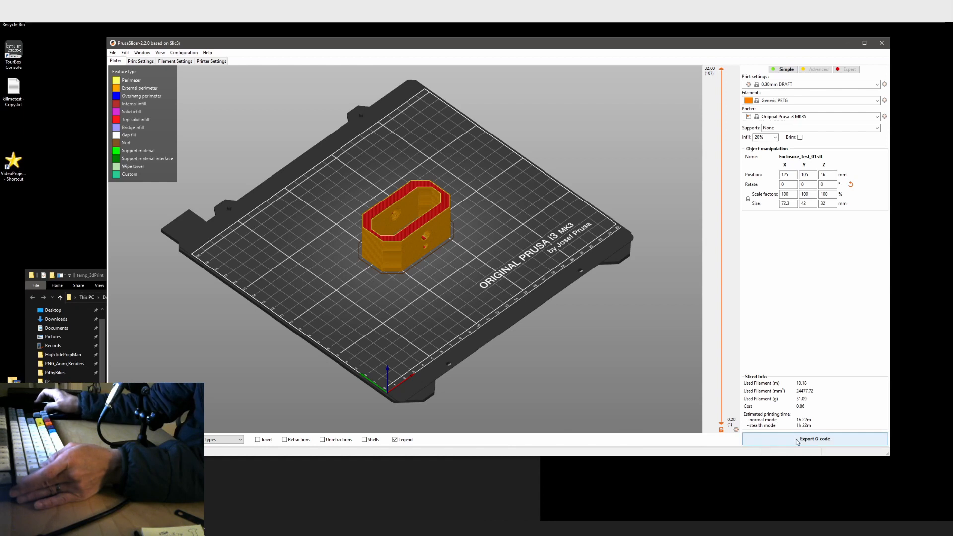
pyautogui.click(815, 438)
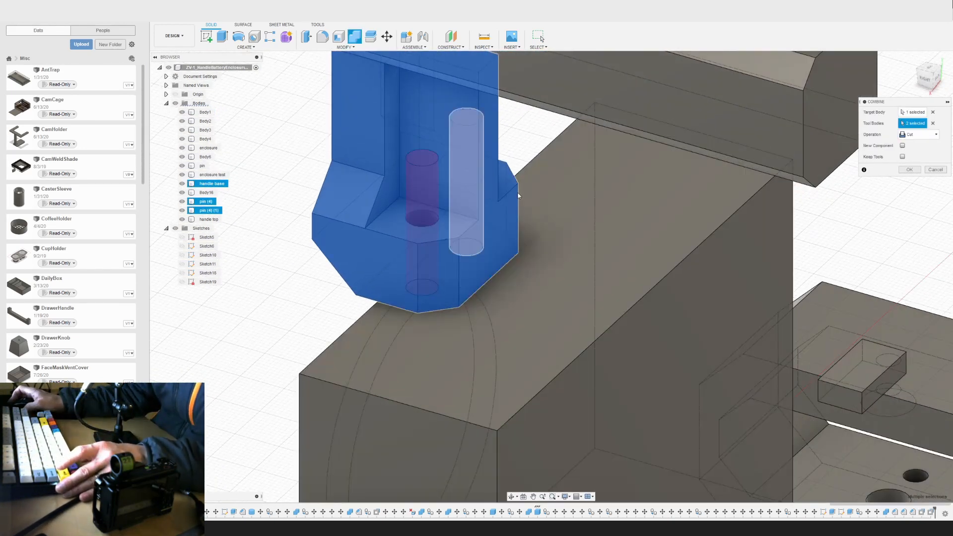
# Apply the pin-hole cut to the handle base before chamfering the handle top.
pyautogui.click(909, 170)
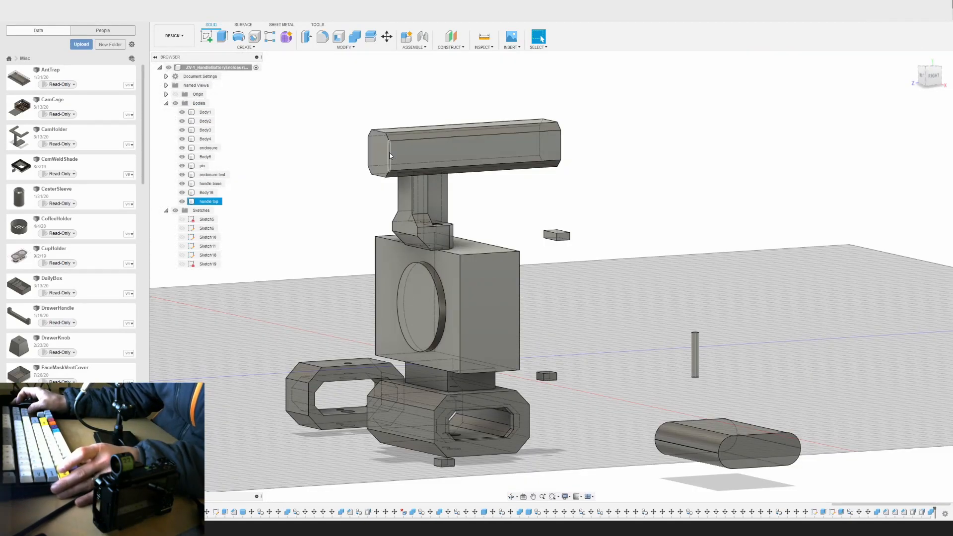
pyautogui.scroll(3)
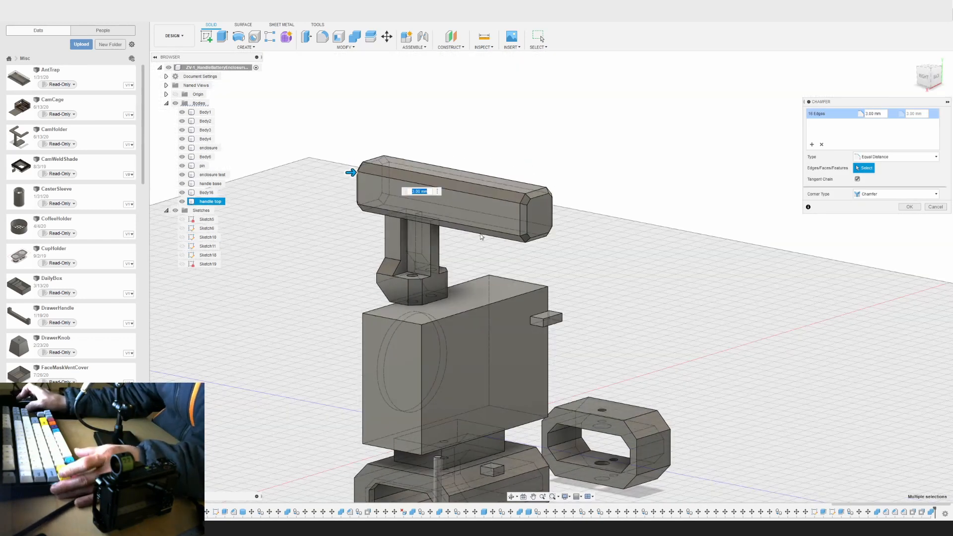
# Apply the 2 mm chamfer, then move the pin body -20 mm along Z into place on the handle top.
pyautogui.click(910, 207)
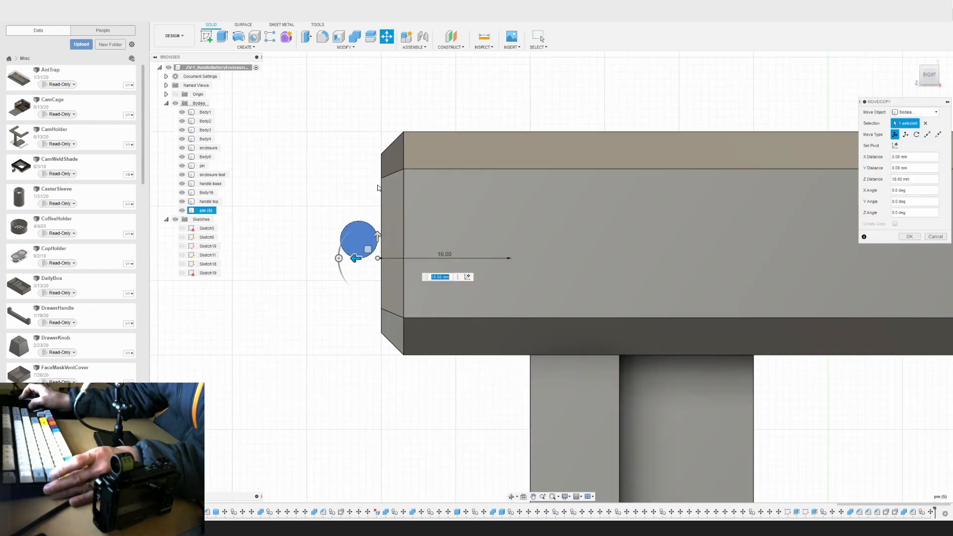
pyautogui.click(909, 236)
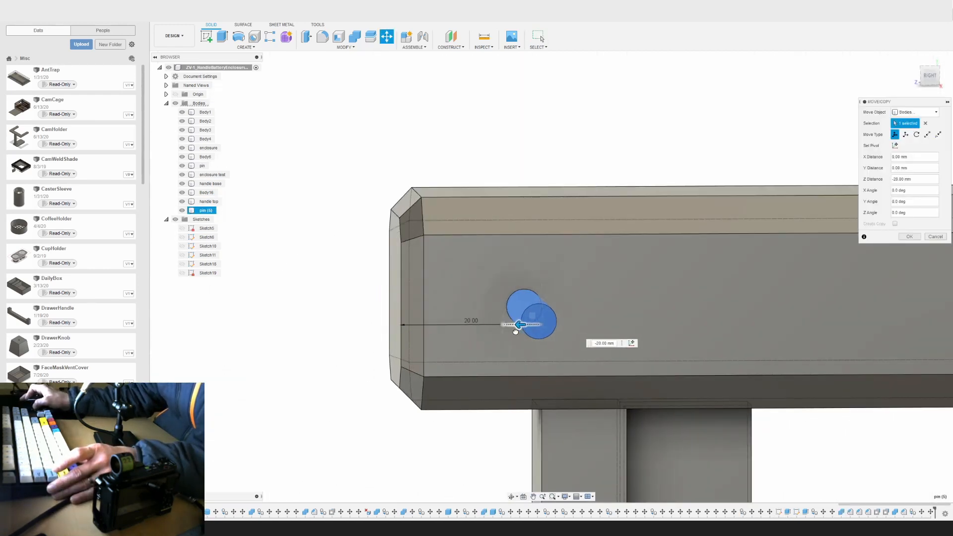
pyautogui.click(909, 237)
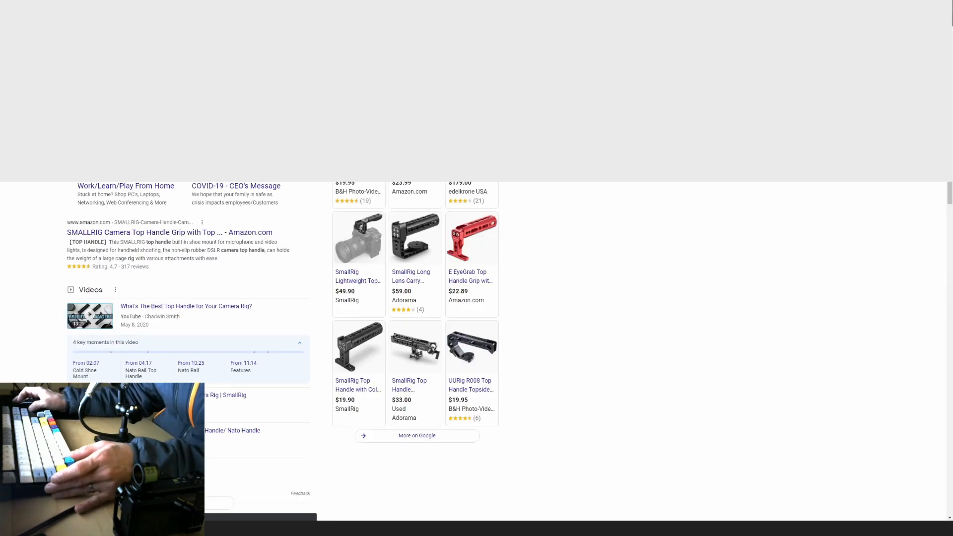
# Browse image results for 'camera top handle rig' to compare commercial designs.
pyautogui.click(141, 62)
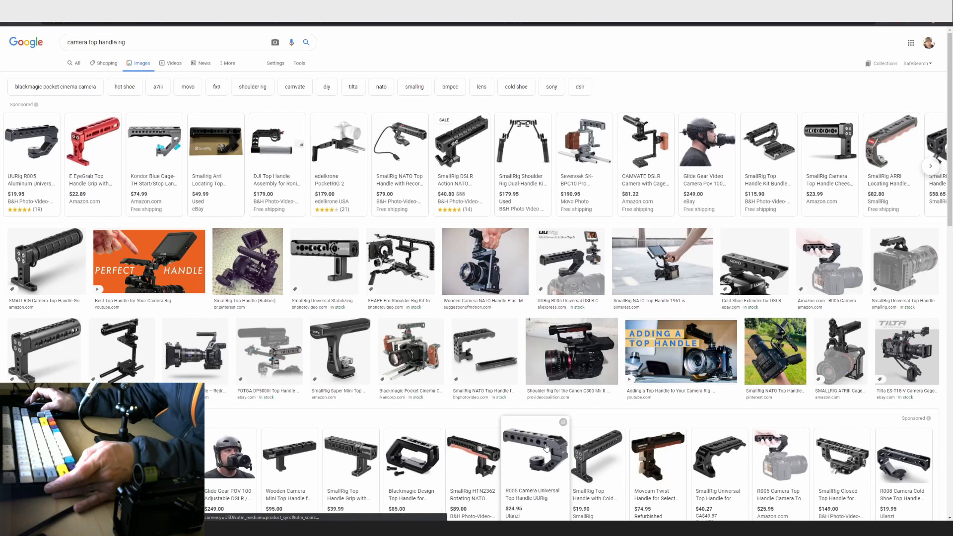
pyautogui.scroll(-3)
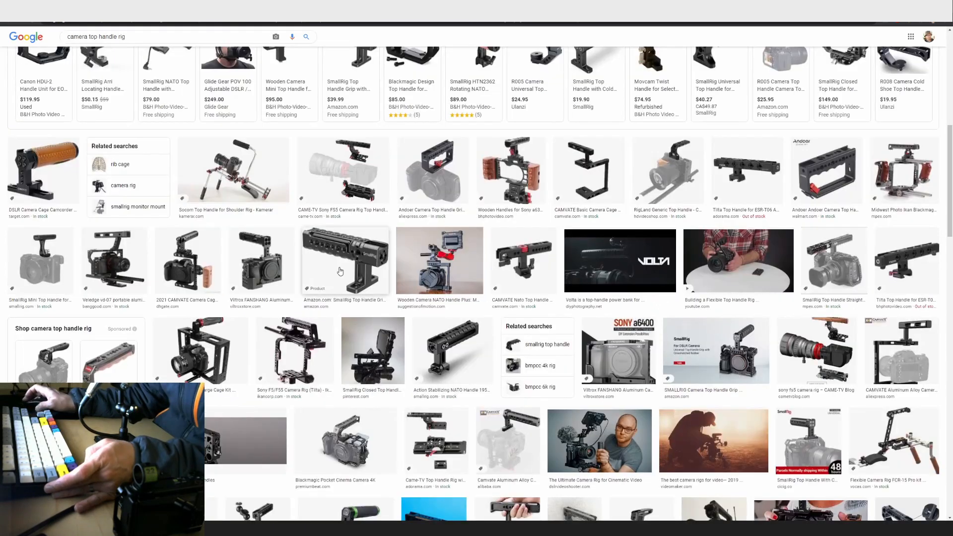
pyautogui.scroll(3)
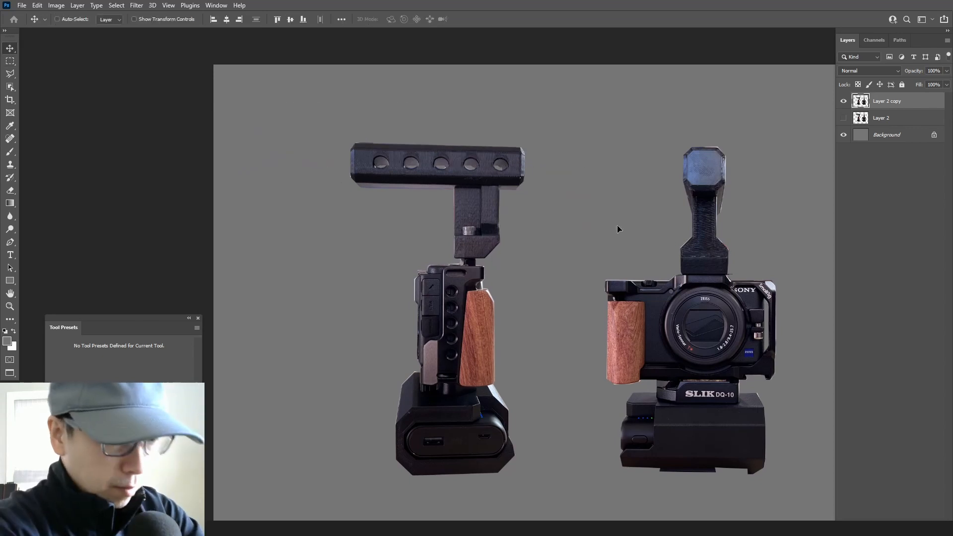
# Keep the Move tool active on the duplicated rig photo layer.
pyautogui.click(9, 60)
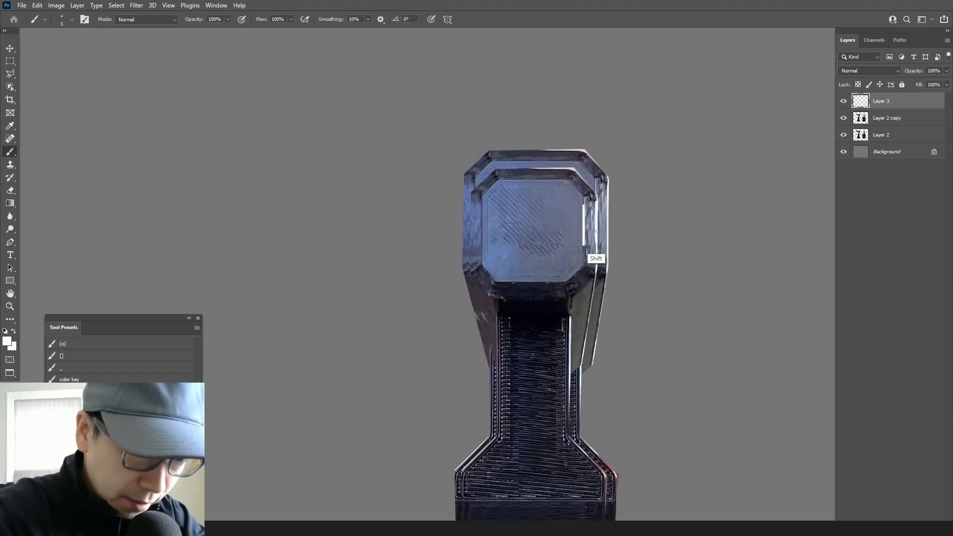
# Use the Move tool (V) on the new layer copy to begin repositioning the handle area.
pyautogui.press('v')
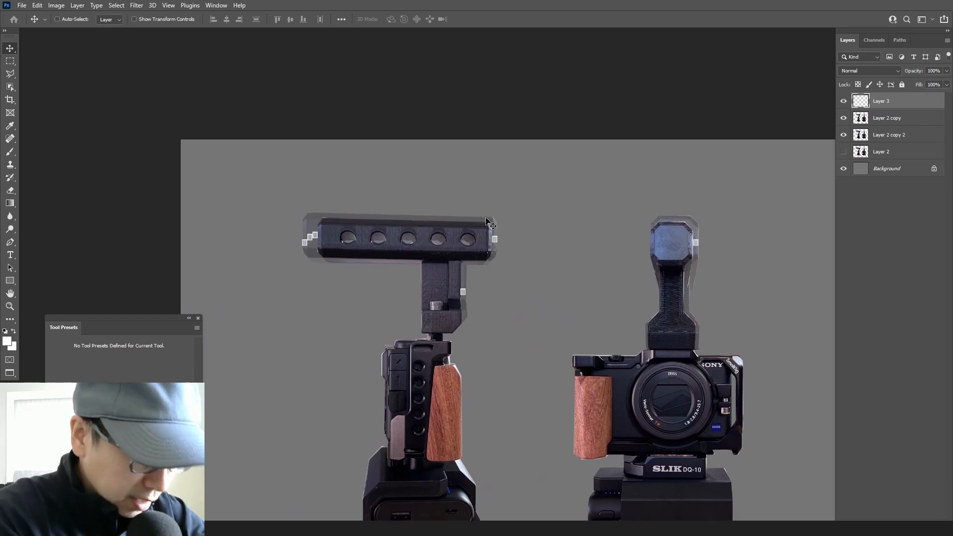
pyautogui.click(10, 60)
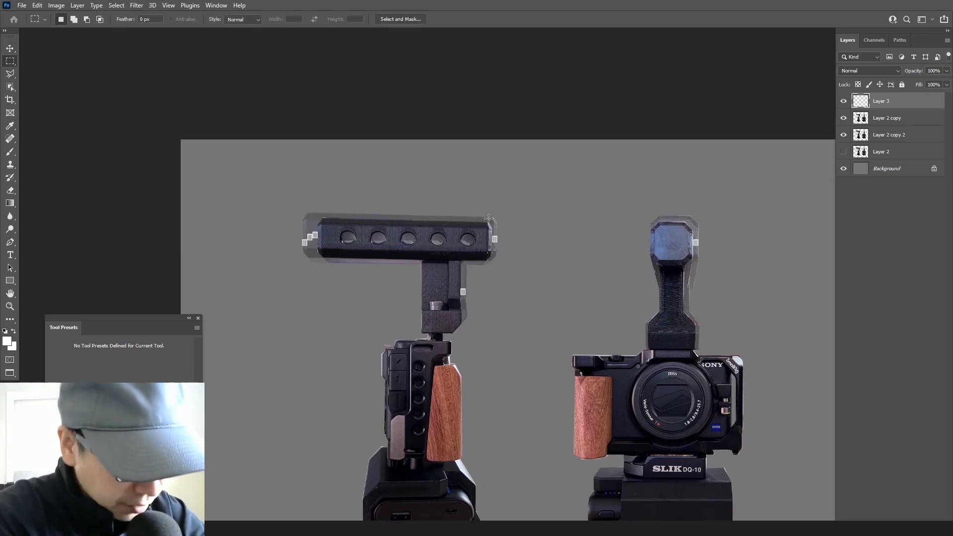